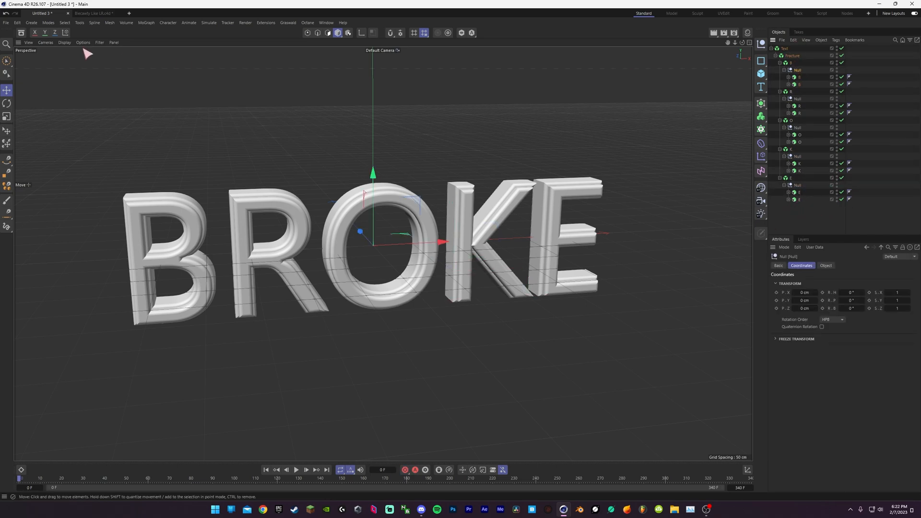
# Center the letter Nulls' axes with Mesh > Axis Center using Axis to All Points
pyautogui.click(80, 22)
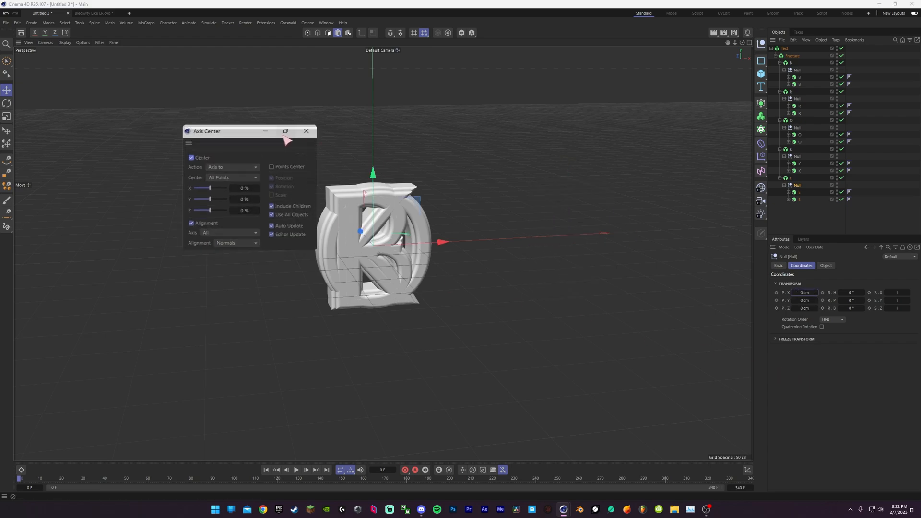
pyautogui.click(306, 131)
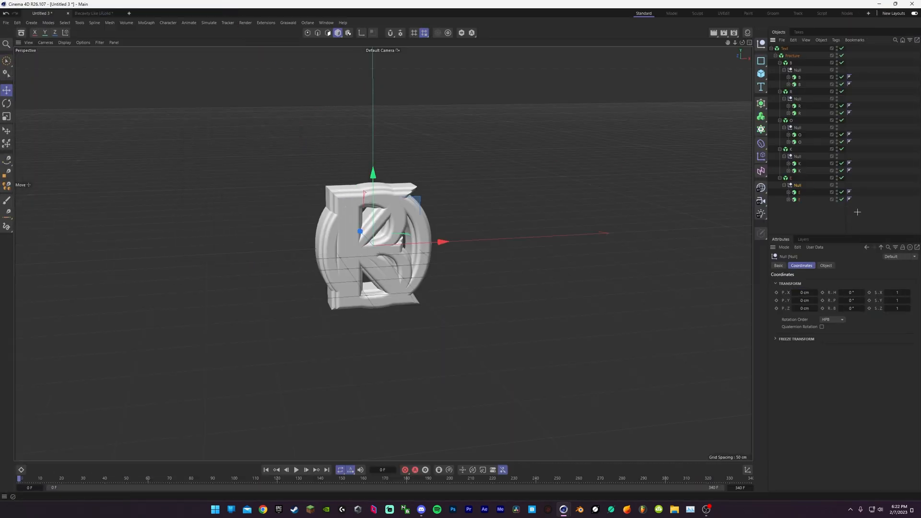
# Nest each BROKE letter's extrude inside its own MoGraph Voronoi Fracture
pyautogui.click(126, 22)
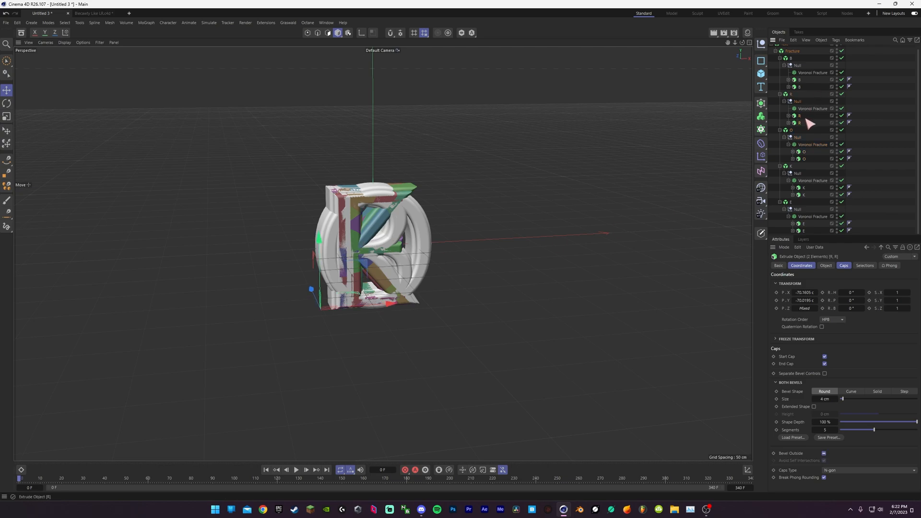
pyautogui.click(798, 79)
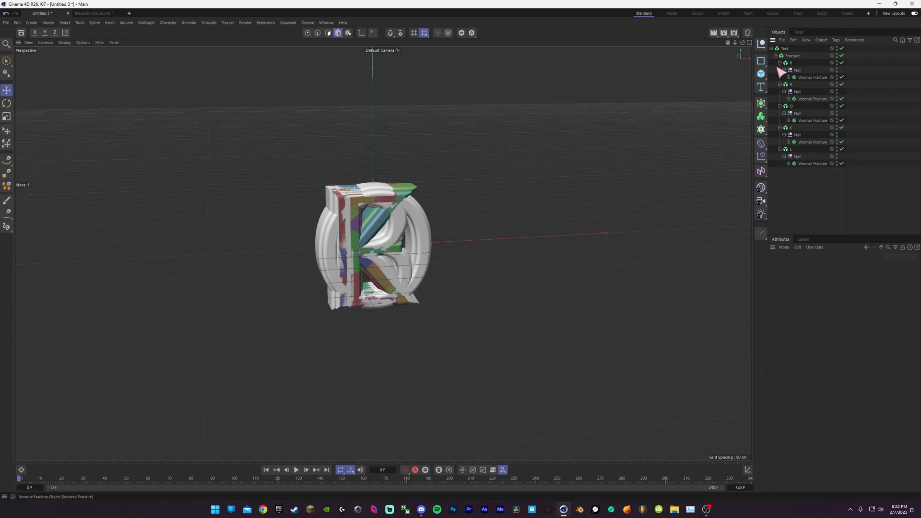
# Move each letter's Voronoi Fracture along X in the Front view to spell BROKE
pyautogui.click(792, 55)
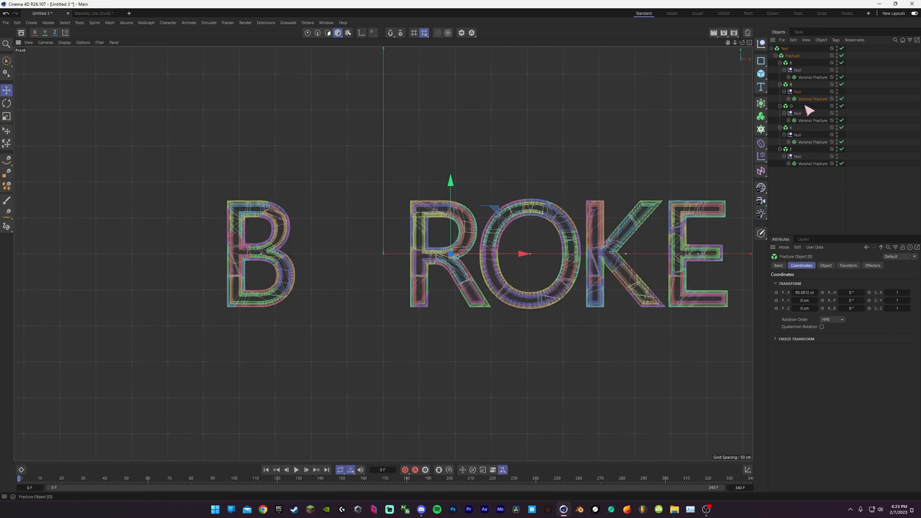
pyautogui.click(813, 99)
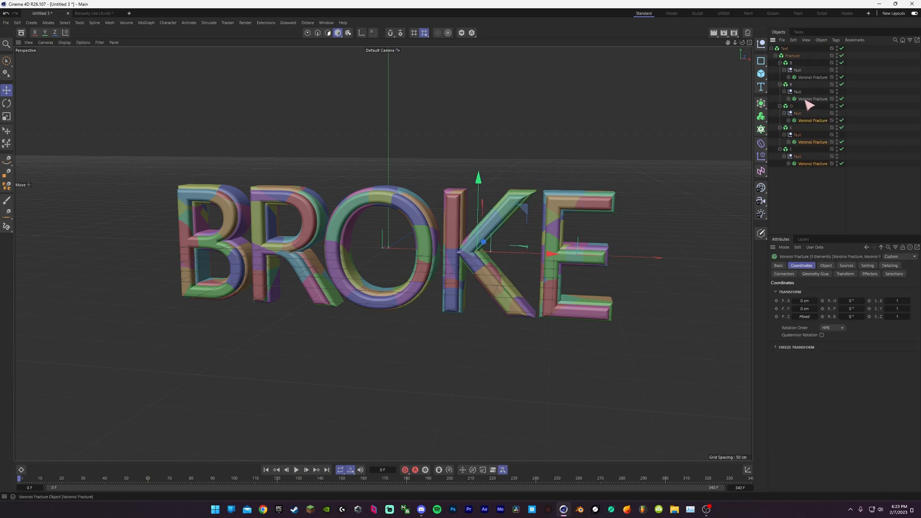
# Untick Colorize Fragments on all five Voronoi Fractures and add an Extrude object
pyautogui.click(846, 265)
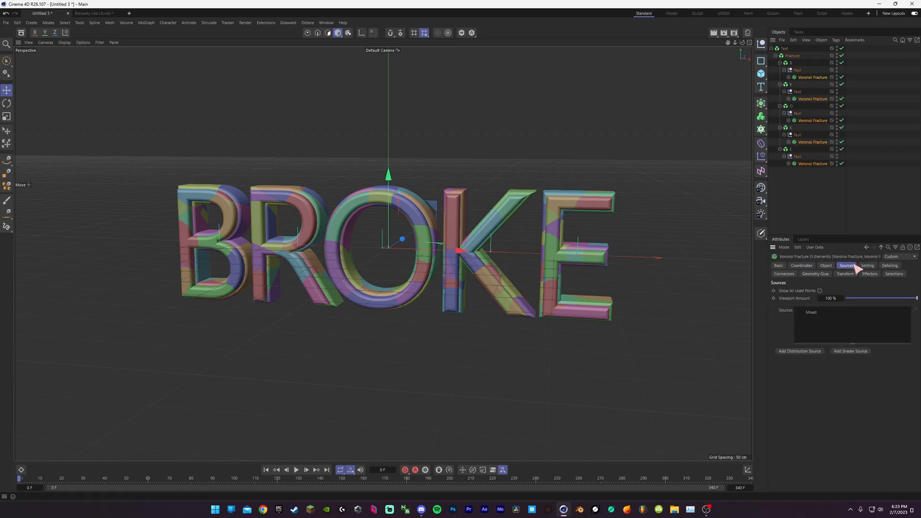
pyautogui.click(801, 265)
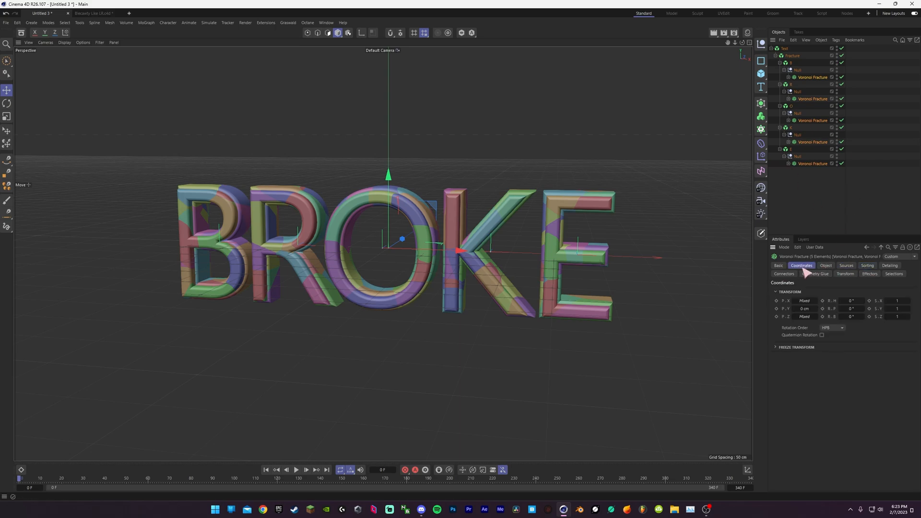
pyautogui.click(825, 265)
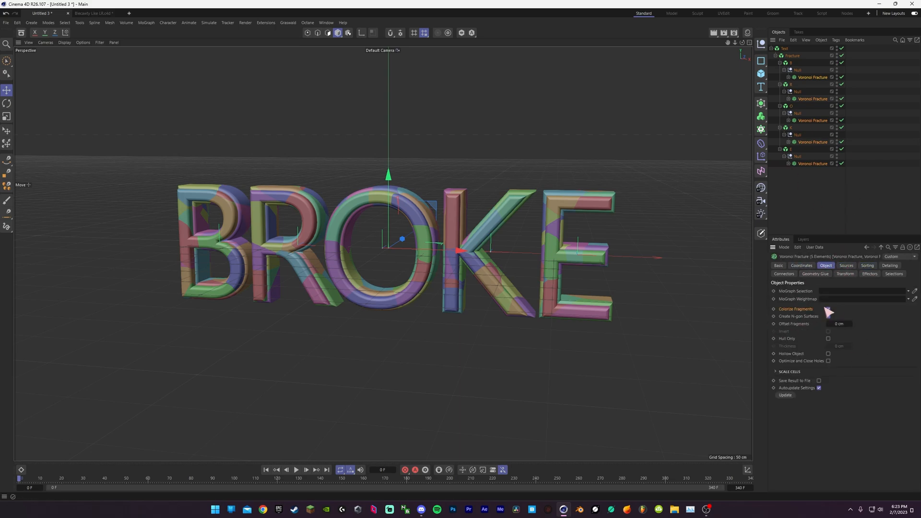
pyautogui.click(828, 316)
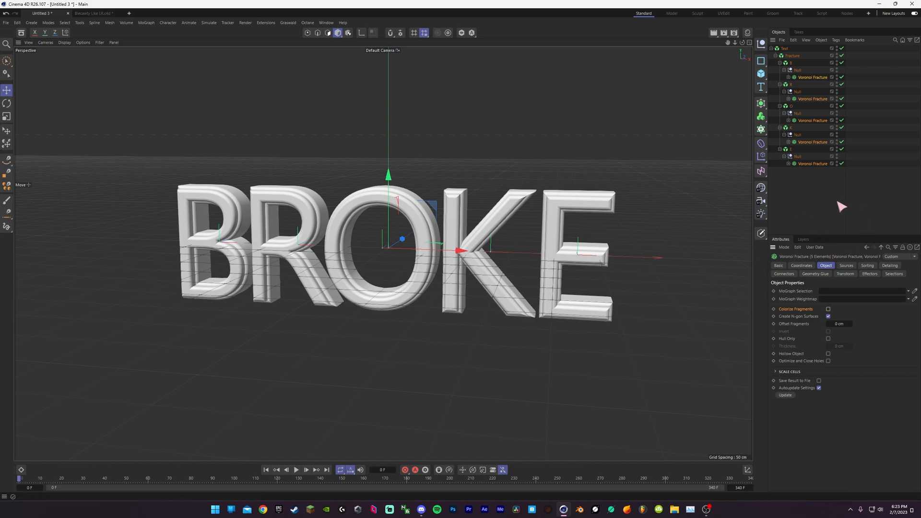
pyautogui.click(145, 23)
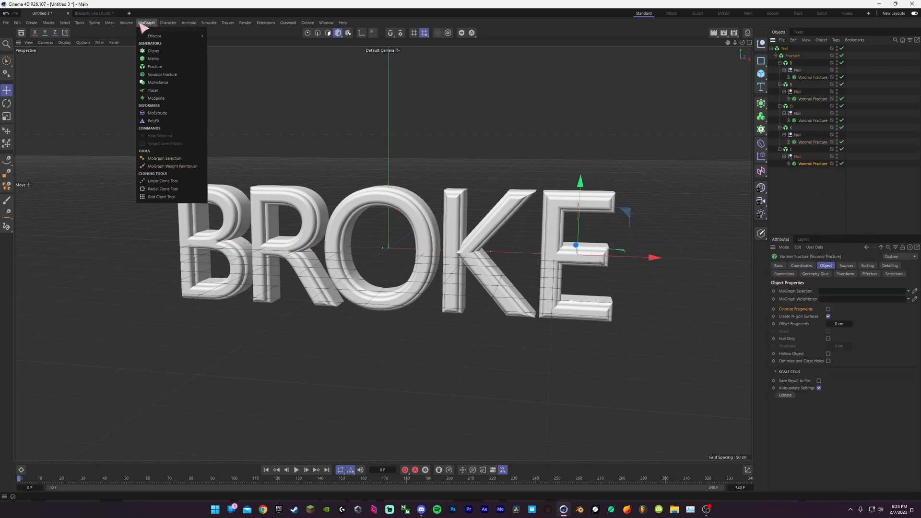
pyautogui.moveTo(334, 130)
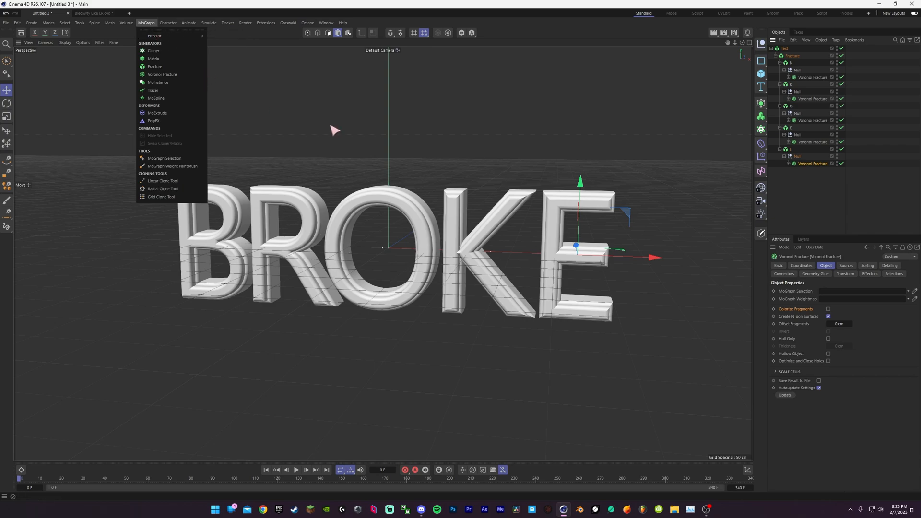
pyautogui.moveTo(154, 36)
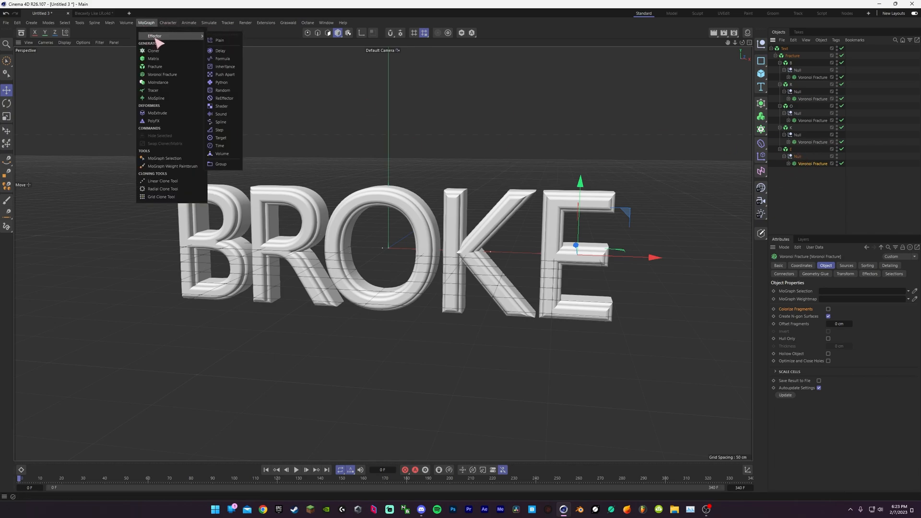
pyautogui.click(222, 90)
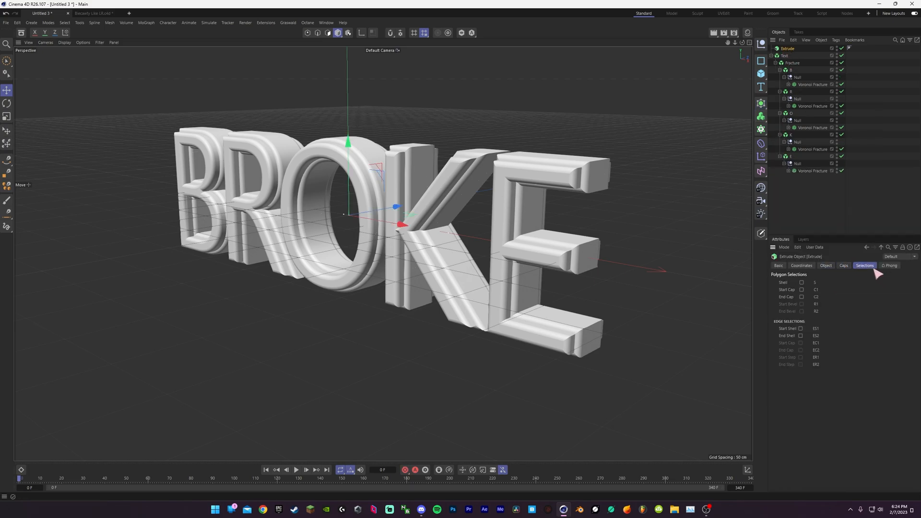
# Delete the extra Extrude and Text.1, review the B extrude's Caps, then deselect
pyautogui.click(843, 266)
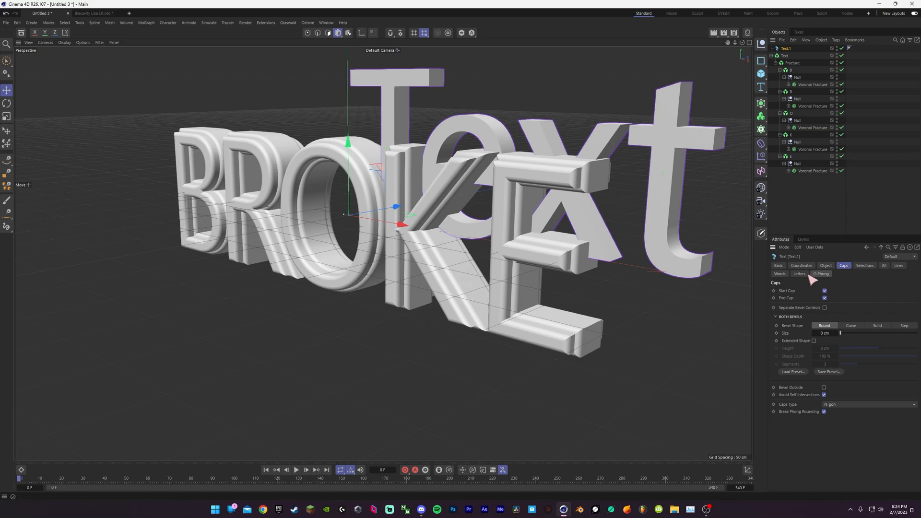
pyautogui.moveTo(811, 402)
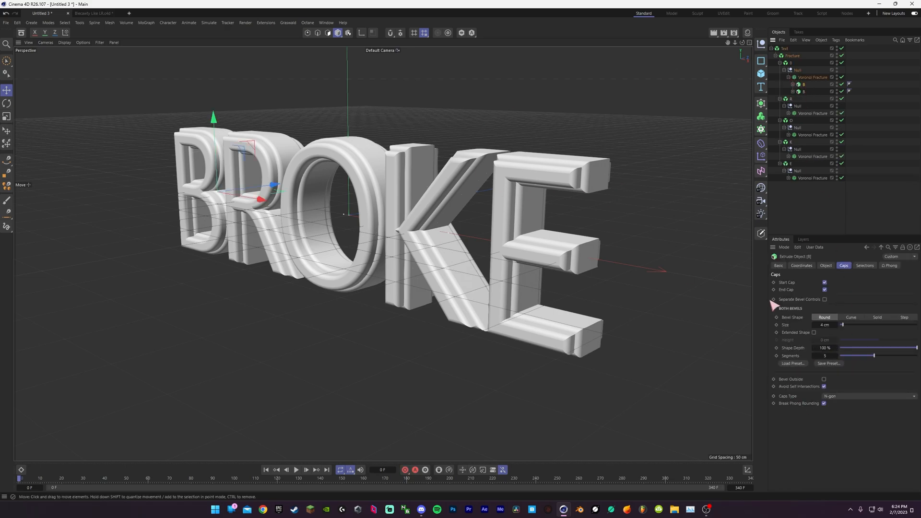
pyautogui.click(826, 265)
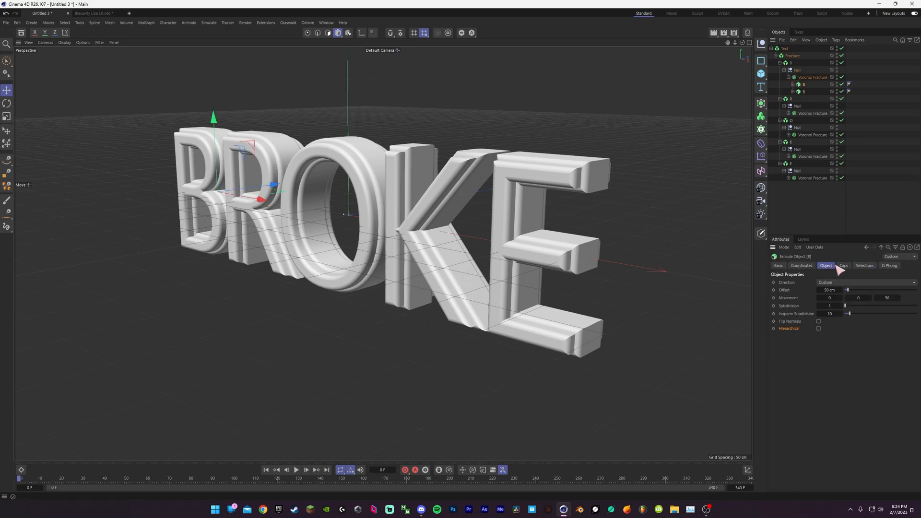
pyautogui.click(843, 265)
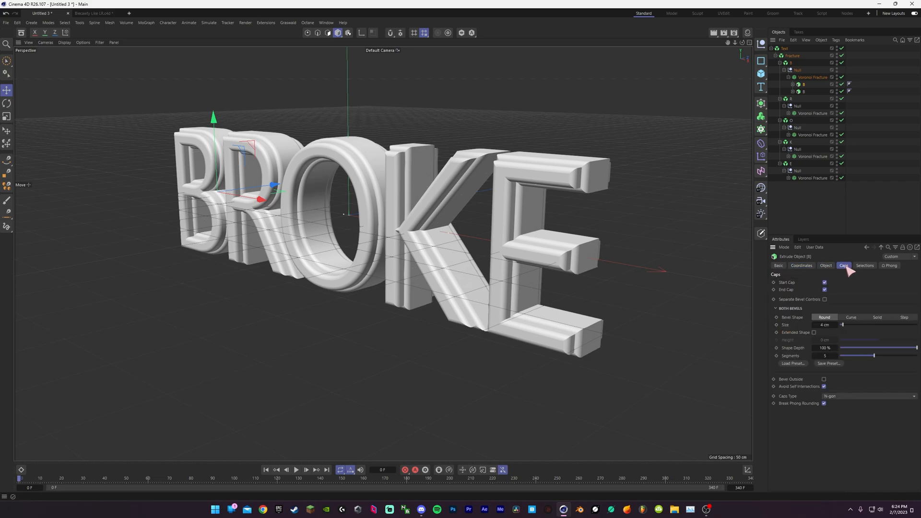
pyautogui.moveTo(869, 261)
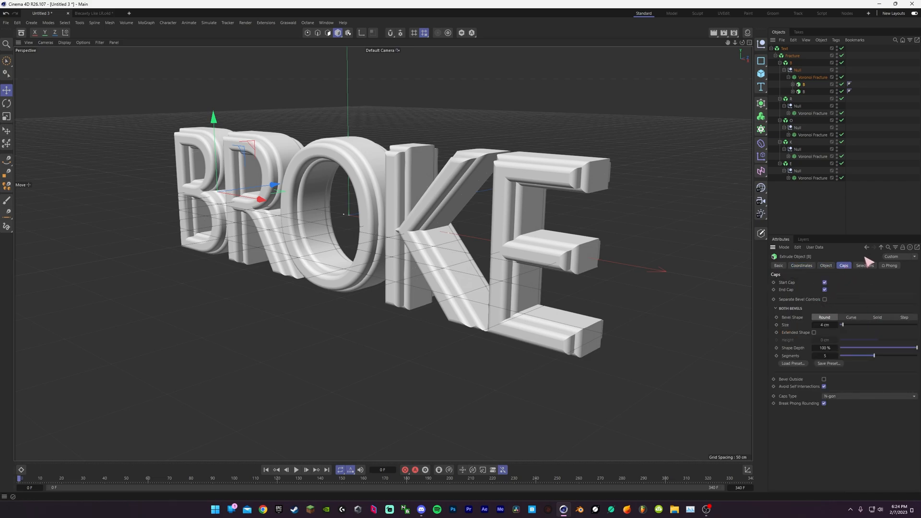
pyautogui.click(814, 76)
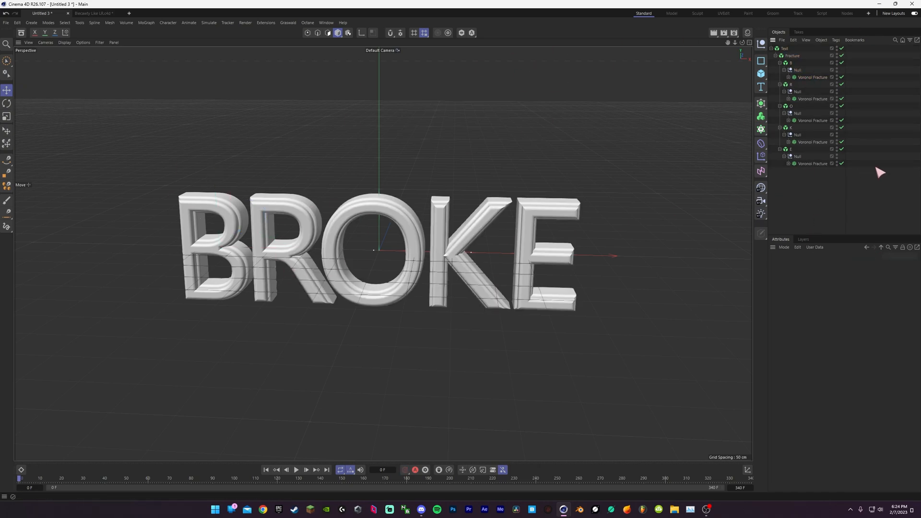
# Set Viewport Amount to 10% in all five Voronoi Fractures' Sources tab
pyautogui.click(813, 99)
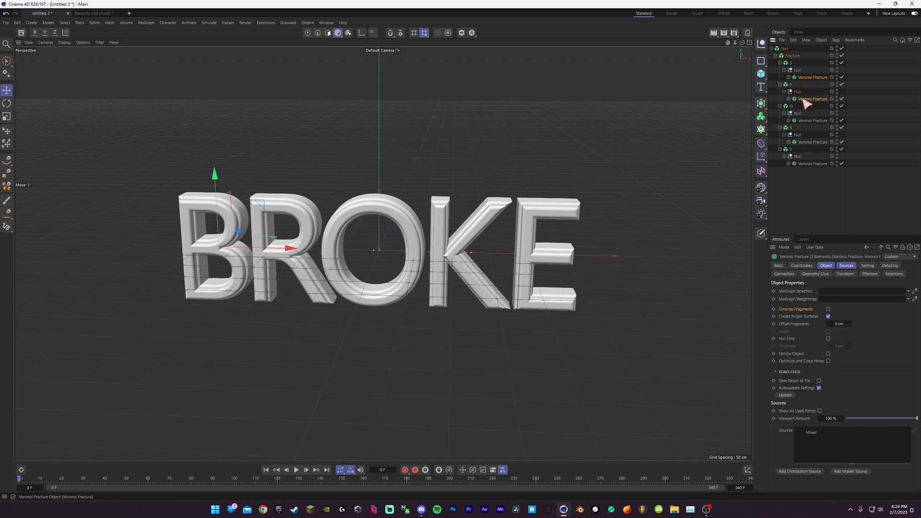
pyautogui.click(868, 265)
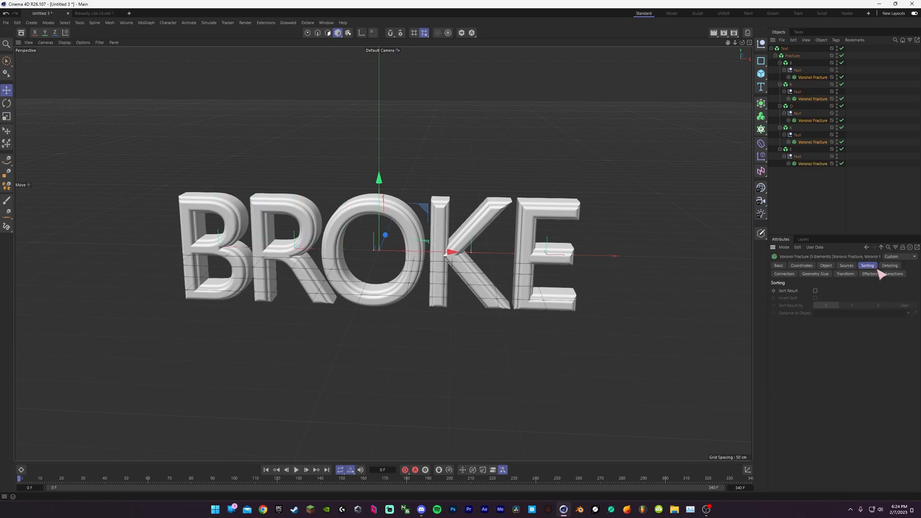
pyautogui.click(825, 265)
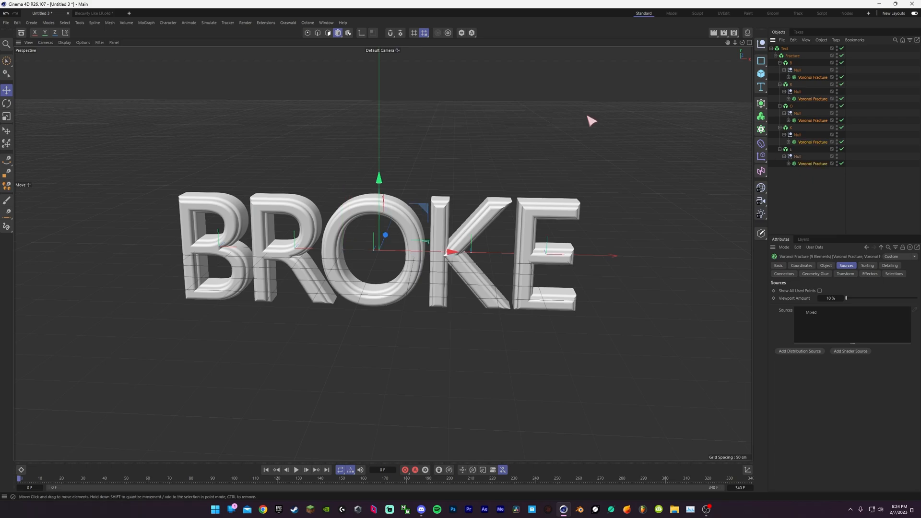
pyautogui.click(145, 23)
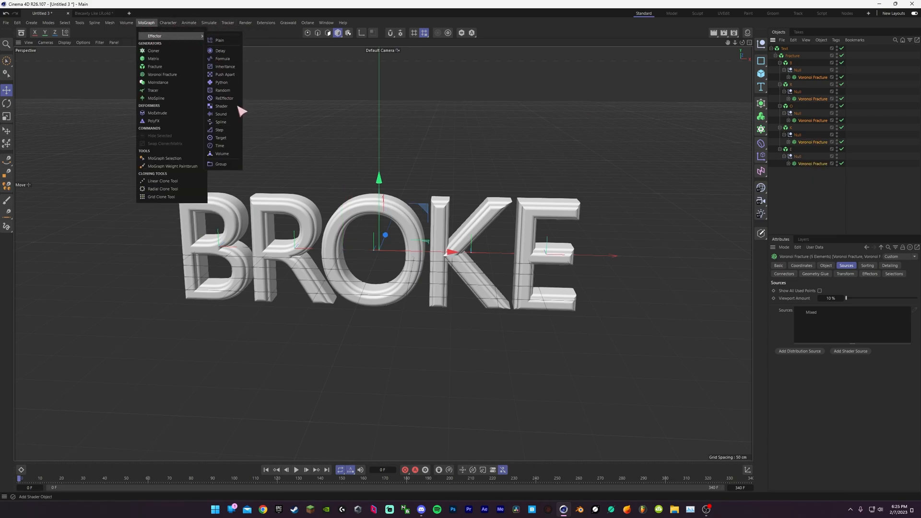
# Add a Random effector and drag Viewport Amount back up to 100%
pyautogui.click(223, 89)
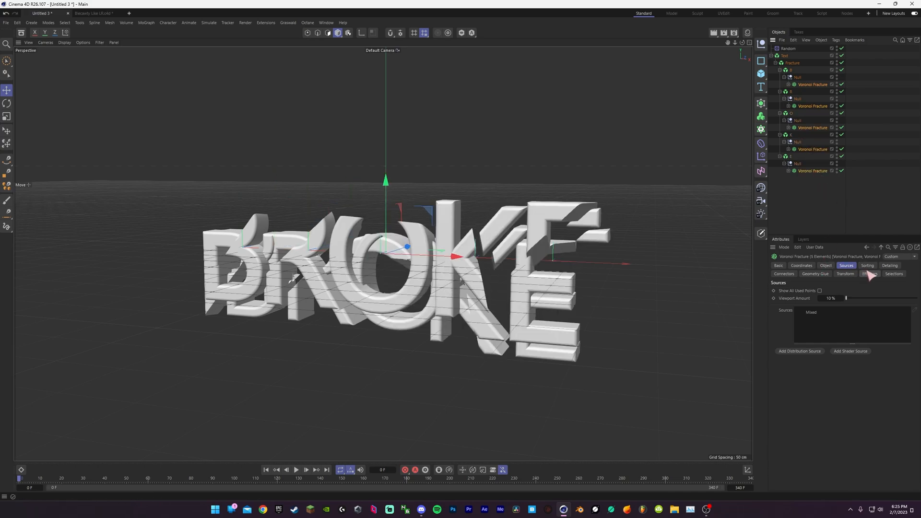
pyautogui.moveTo(845, 297)
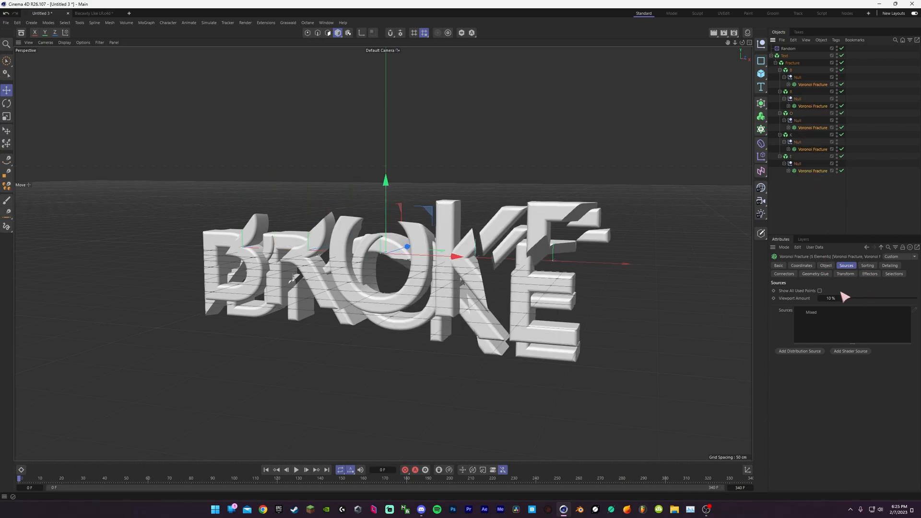
pyautogui.moveTo(845, 298); pyautogui.dragTo(916, 297)
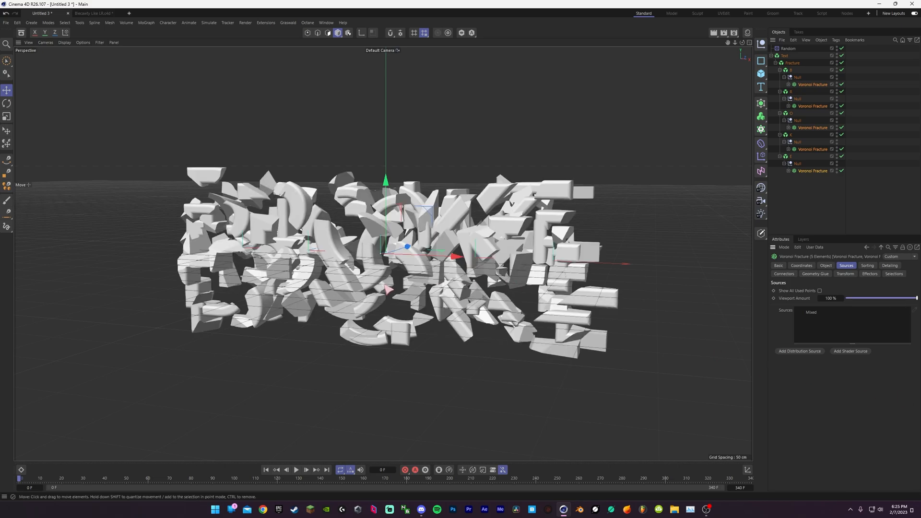
pyautogui.moveTo(851, 332)
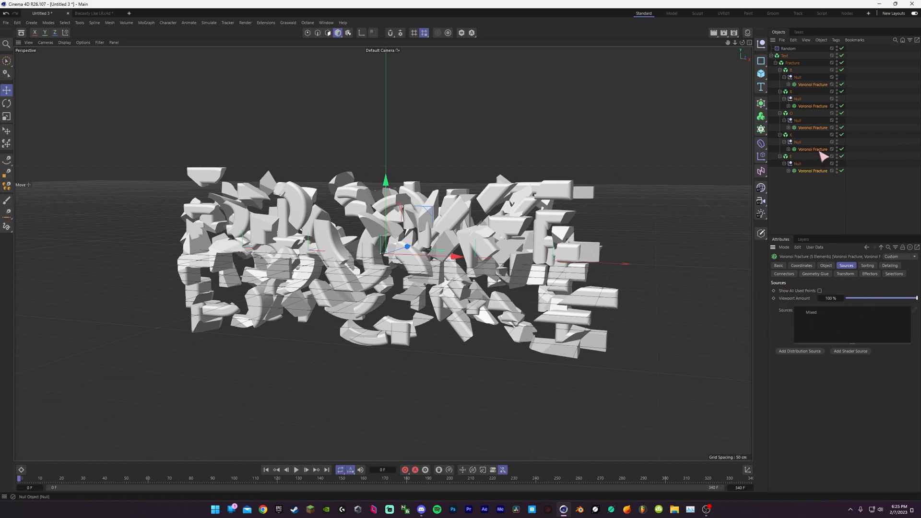
# Give the last Voronoi Fracture a Point Amount of 84 and delete the Random effector
pyautogui.click(813, 171)
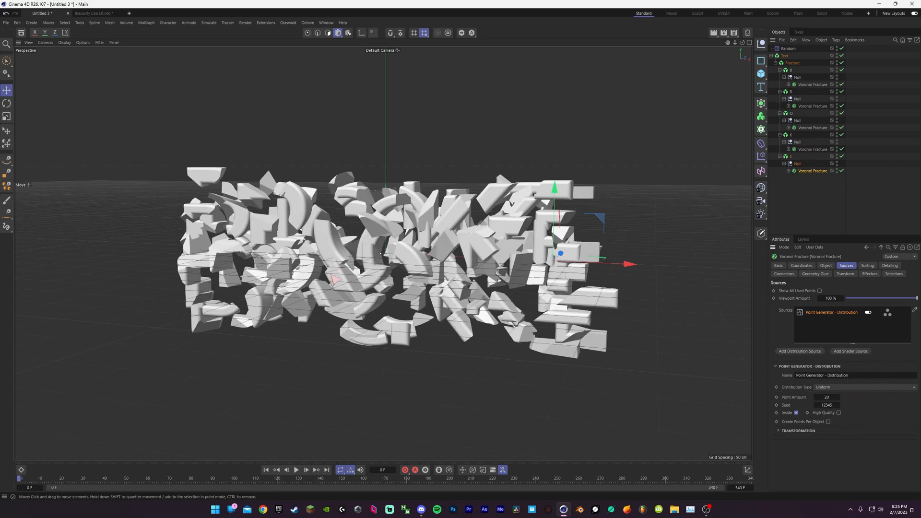
pyautogui.write('84')
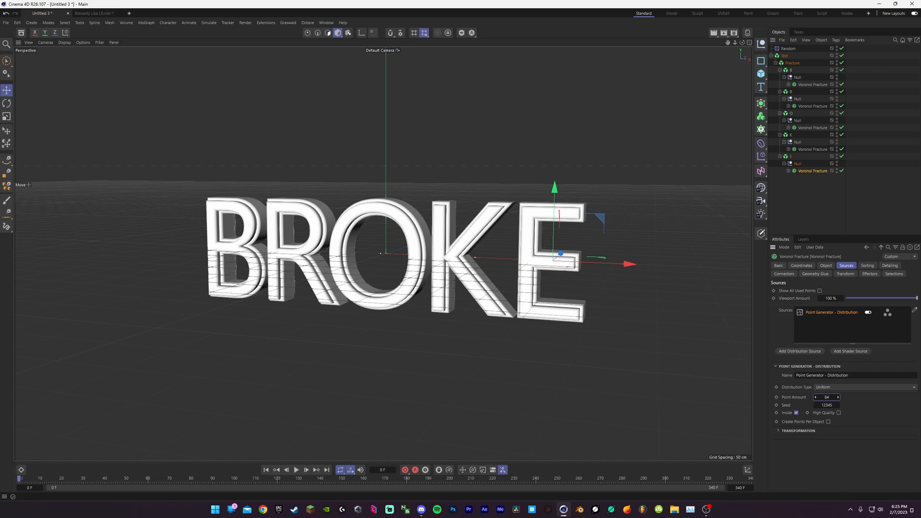
pyautogui.click(838, 397)
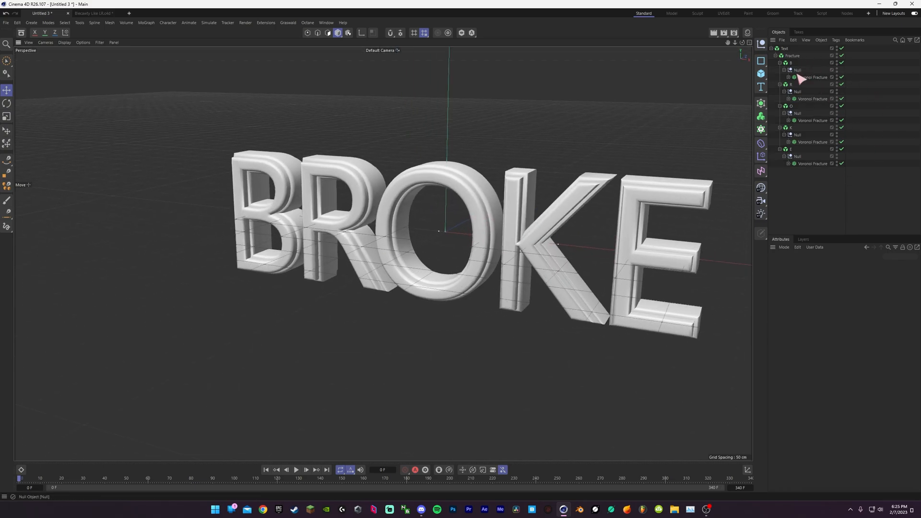
# Create a Cube about 600 cm in X and drop it into the fracture's Sources list
pyautogui.click(814, 76)
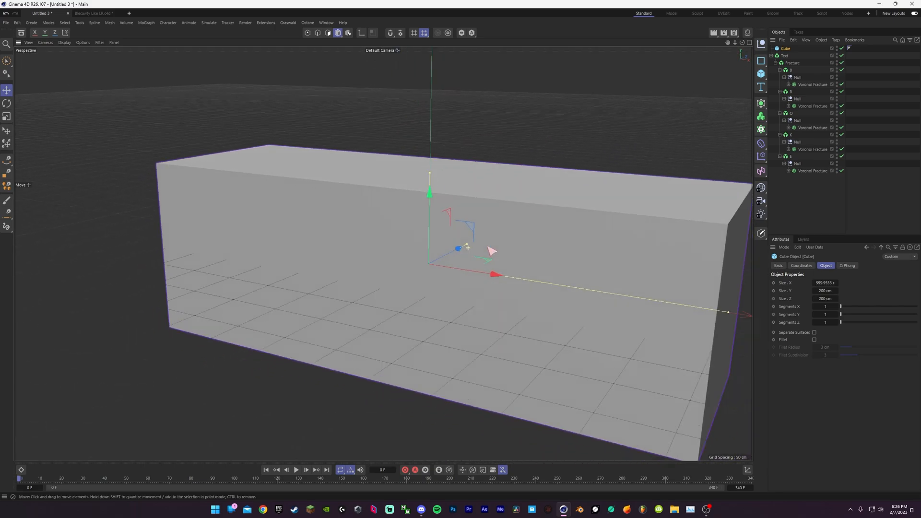
pyautogui.click(841, 48)
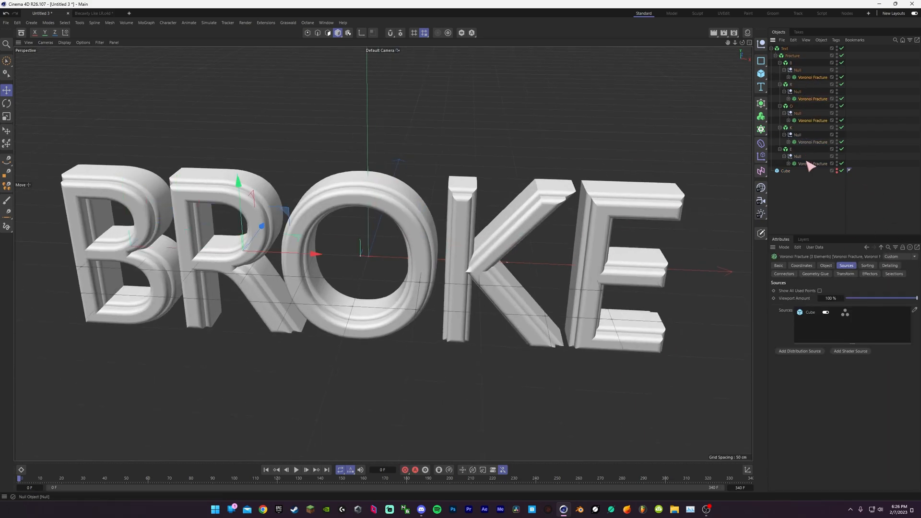
# Raise the source Cube's Segments X, Y (12) and Z to slice BROKE into blocks
pyautogui.click(825, 265)
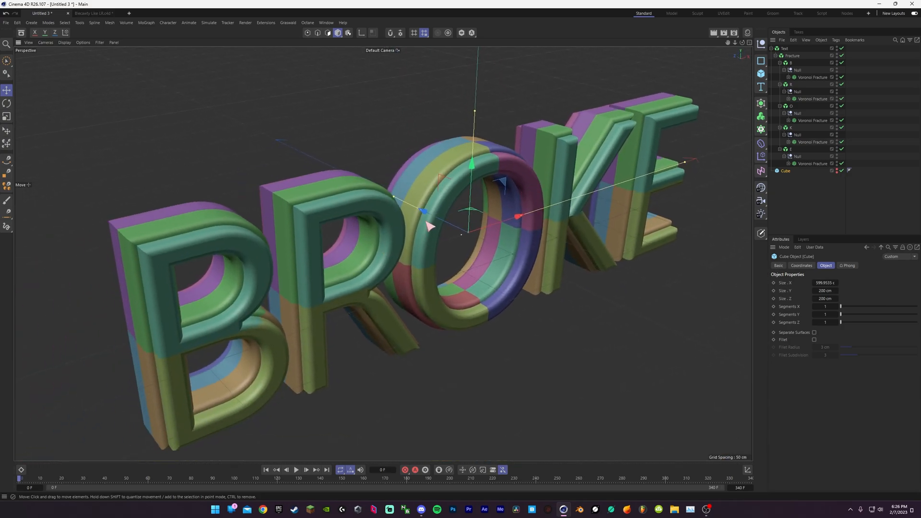
pyautogui.moveTo(841, 306); pyautogui.dragTo(863, 306)
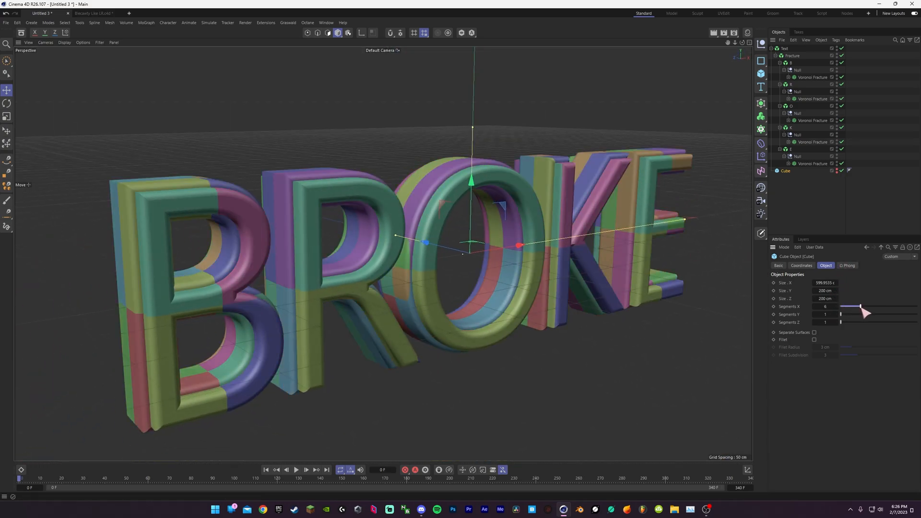
pyautogui.moveTo(862, 306); pyautogui.dragTo(915, 306)
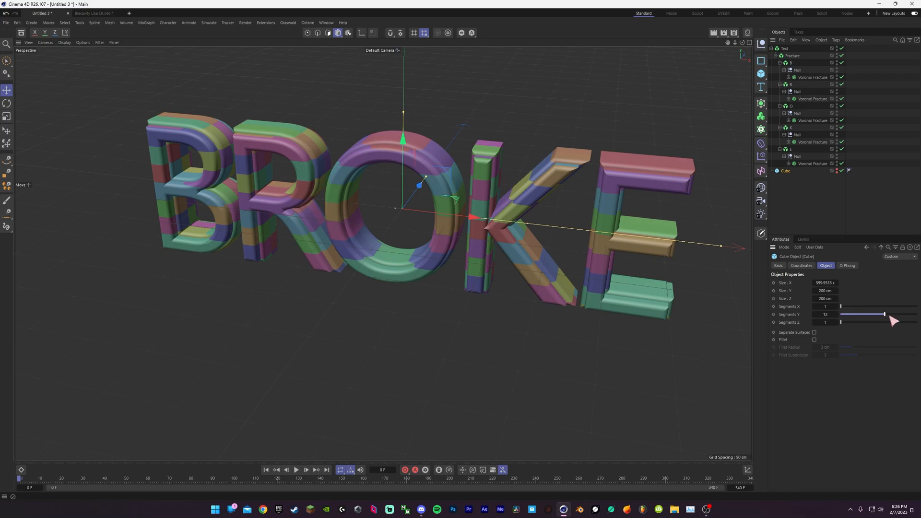
pyautogui.moveTo(874, 314); pyautogui.dragTo(916, 314)
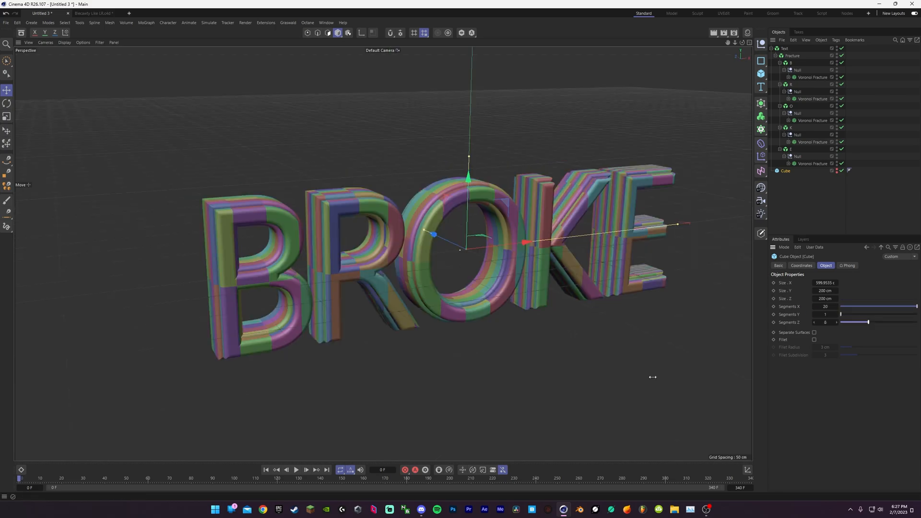
pyautogui.moveTo(868, 366)
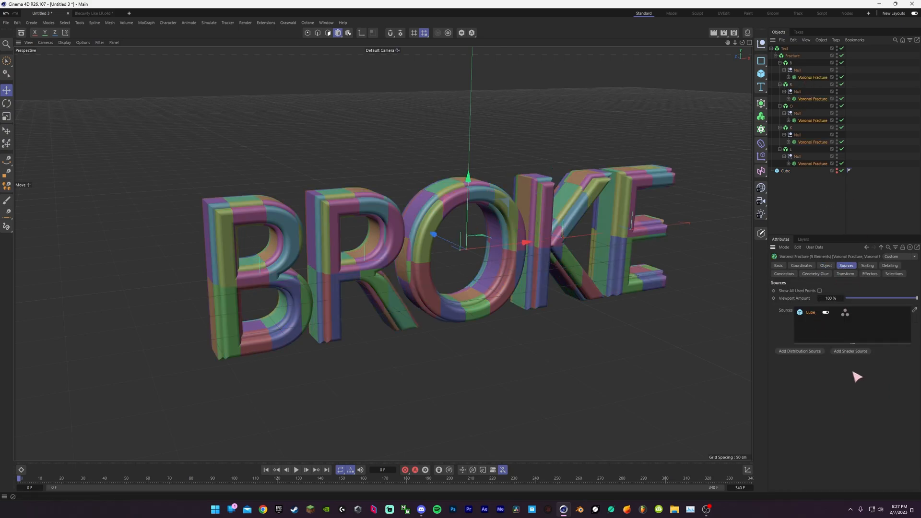
pyautogui.click(785, 171)
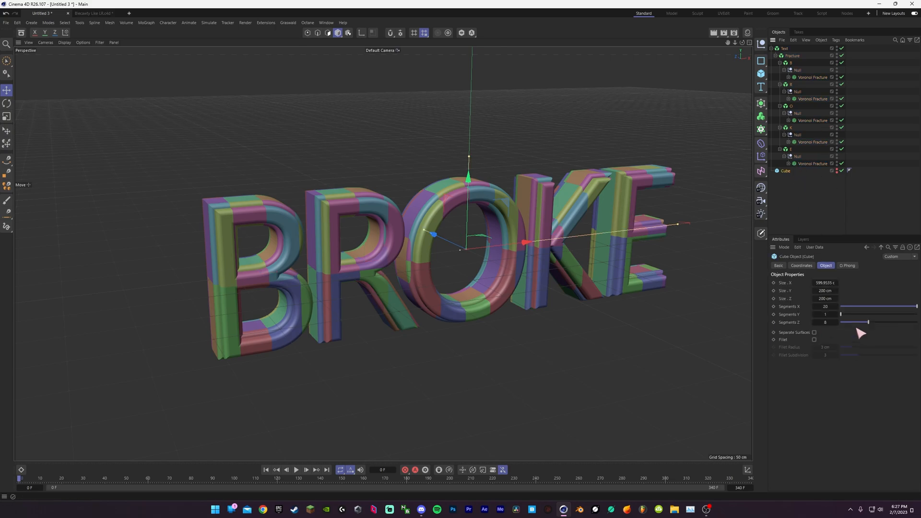
pyautogui.moveTo(866, 321); pyautogui.dragTo(889, 329)
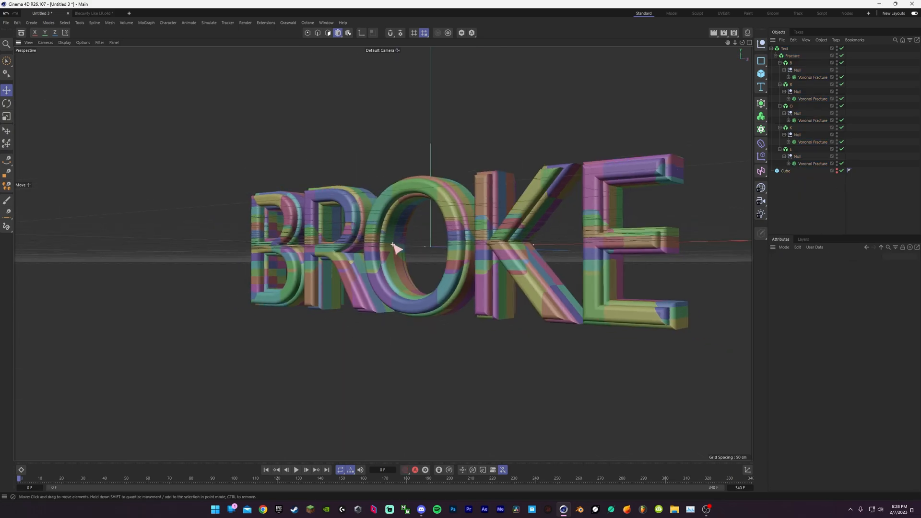
# Duplicate the BROKE Text hierarchy and add a second uniform Point Generator source to its Voronoi Fracture
pyautogui.click(786, 170)
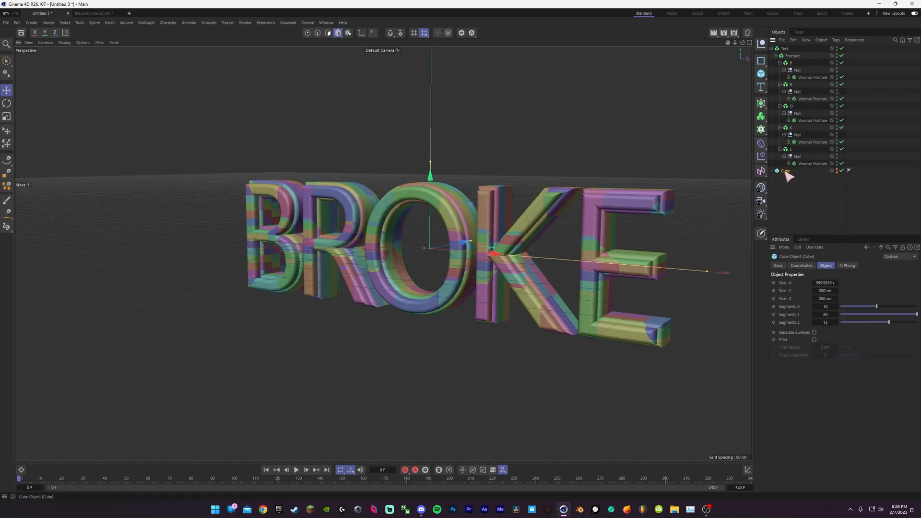
pyautogui.click(785, 48)
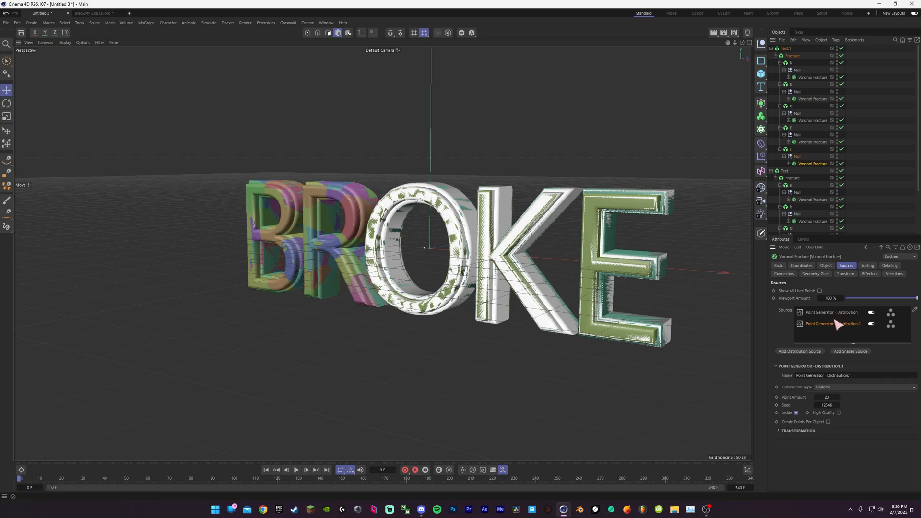
pyautogui.click(829, 312)
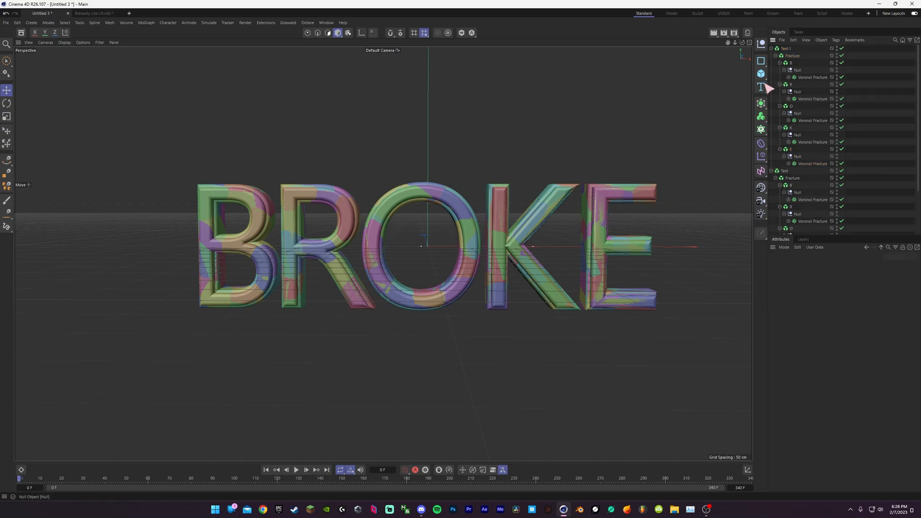
pyautogui.click(797, 156)
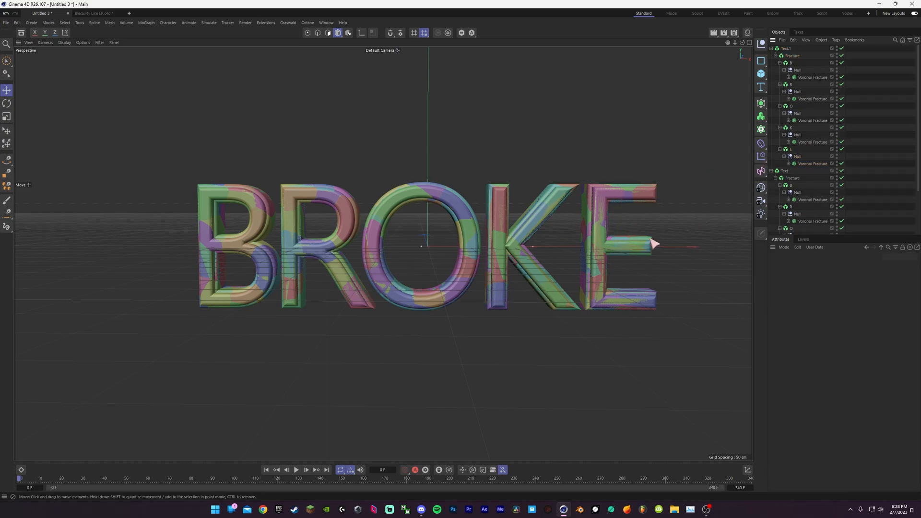
pyautogui.click(812, 163)
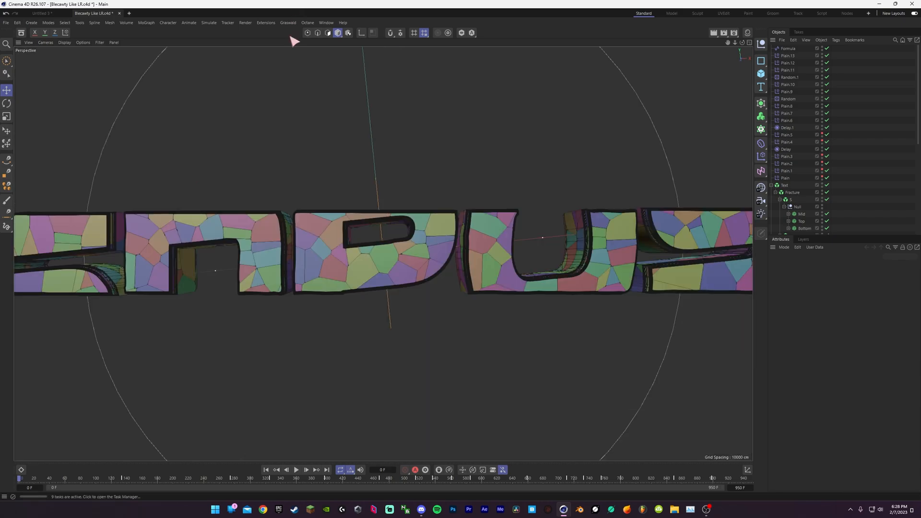
# Play the example's shattering animation, pause to inspect the Bottom fracture's sources, then resume
pyautogui.scroll(-3)
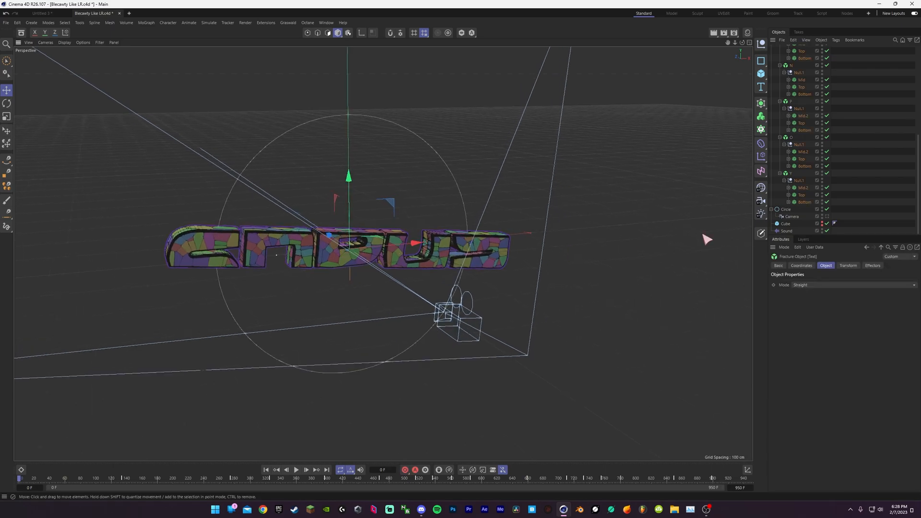
pyautogui.click(296, 469)
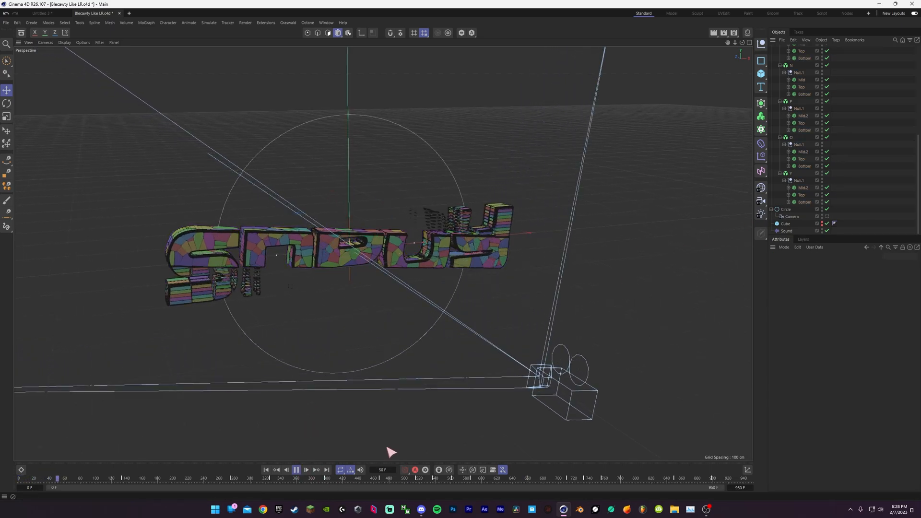
pyautogui.click(295, 469)
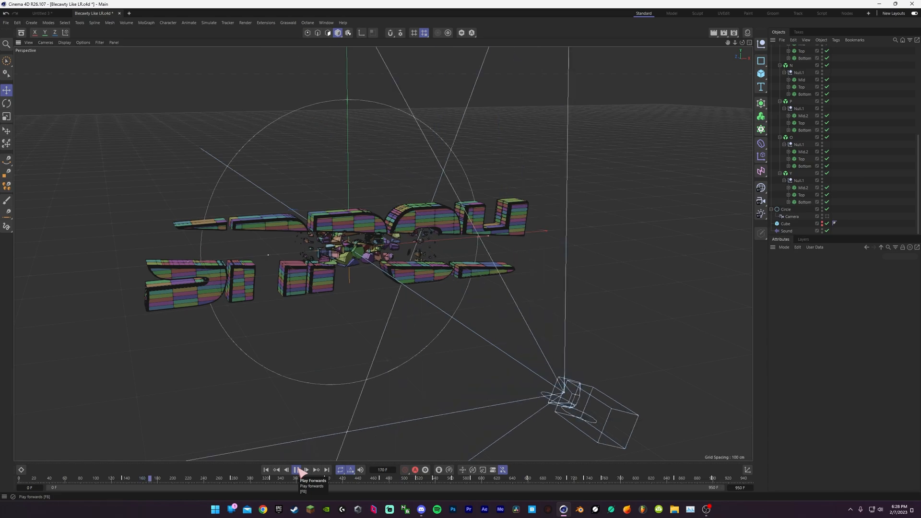
pyautogui.click(295, 469)
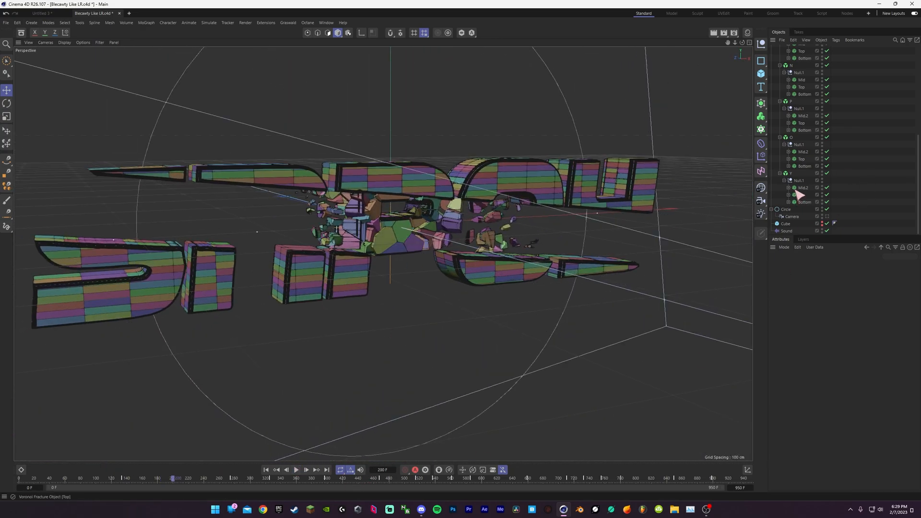
pyautogui.click(804, 202)
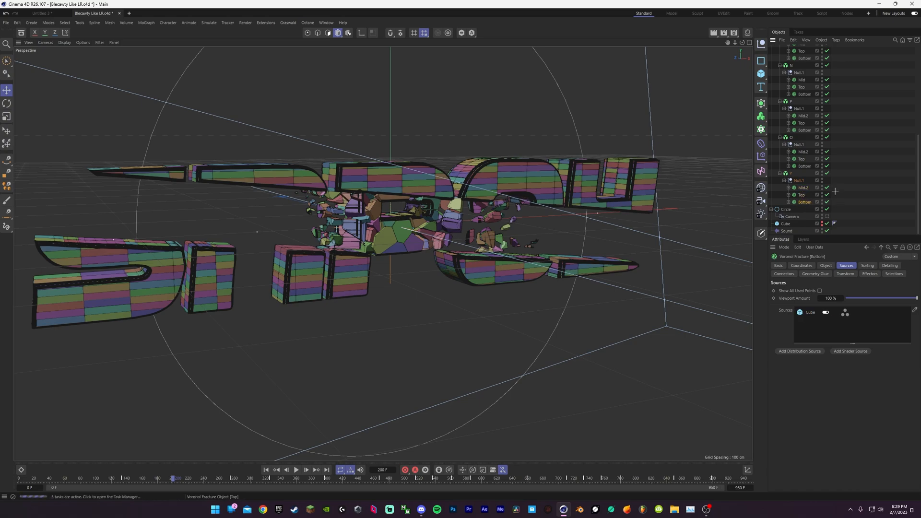
pyautogui.click(296, 469)
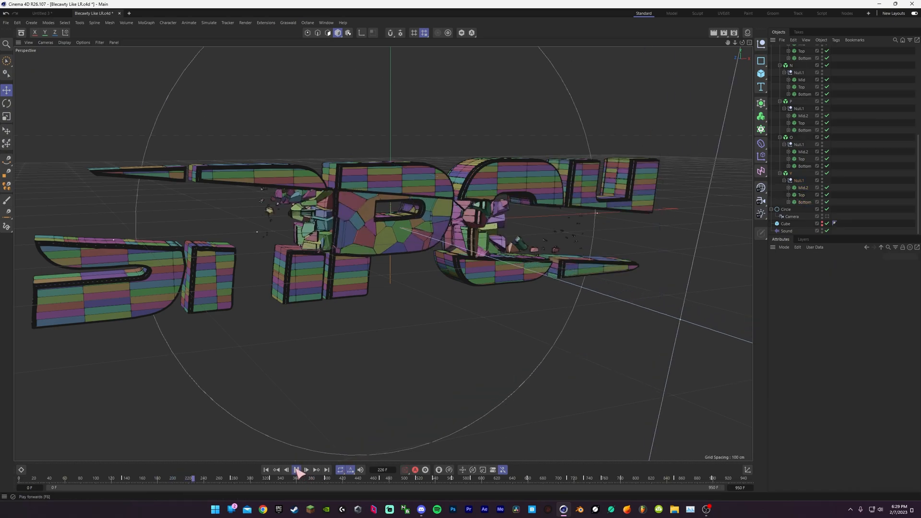